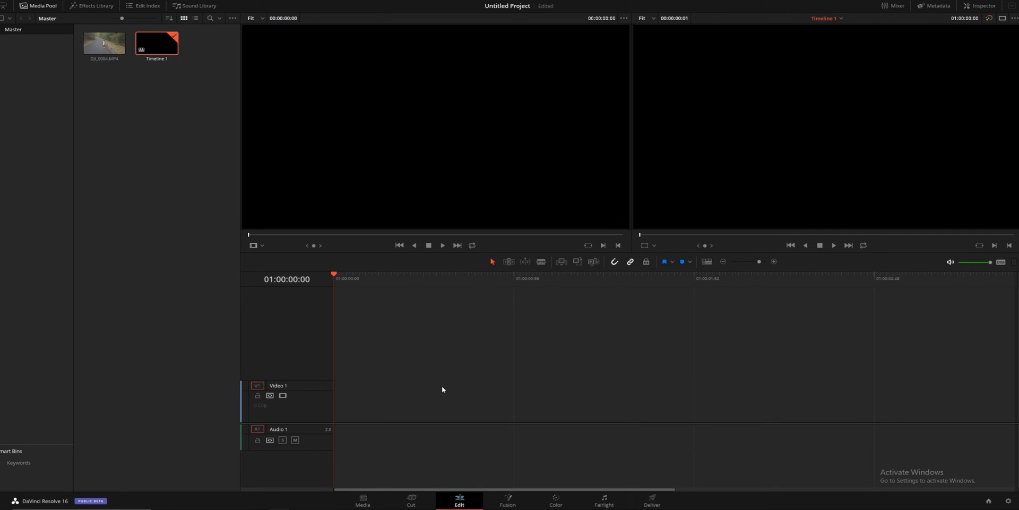
Step: Load the DJI_0004.MP4 skateboarding clip from the Media Pool into the source viewer
{"action": "left_click", "coordinate": [103, 43]}
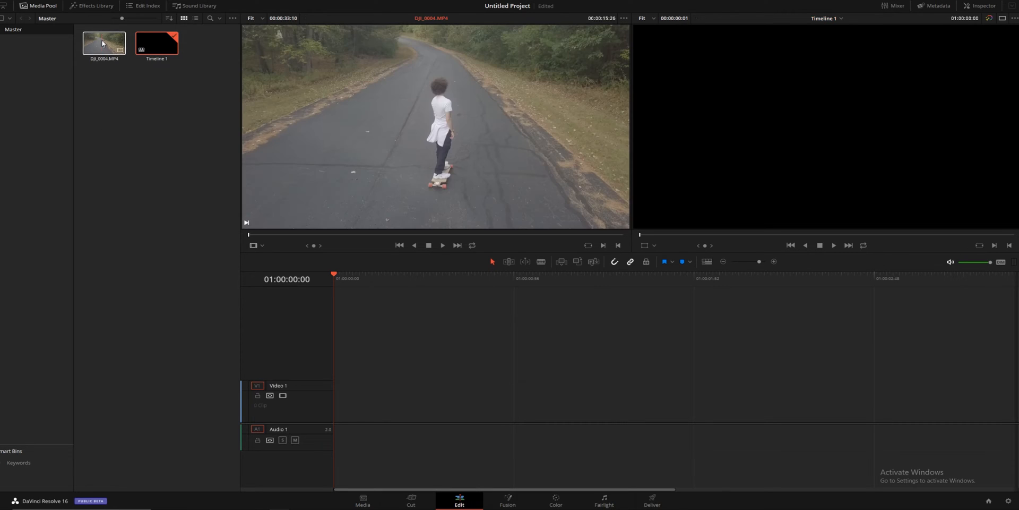